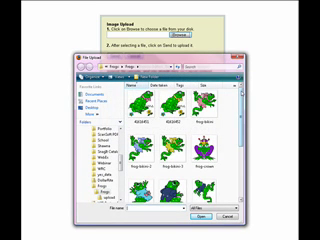
scroll(down, 3)
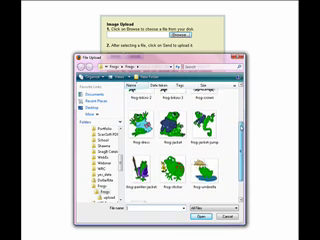
scroll(down, 3)
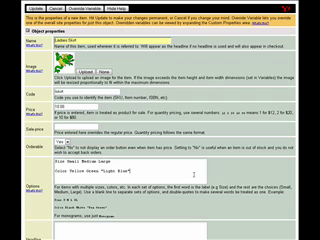
scroll(down, 3)
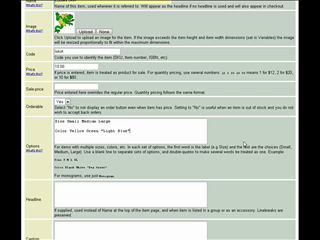
scroll(down, 3)
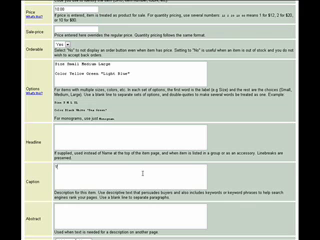
text(The caption is)
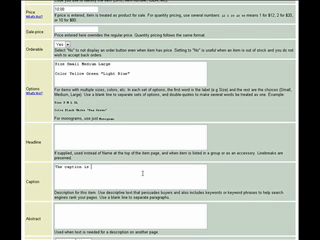